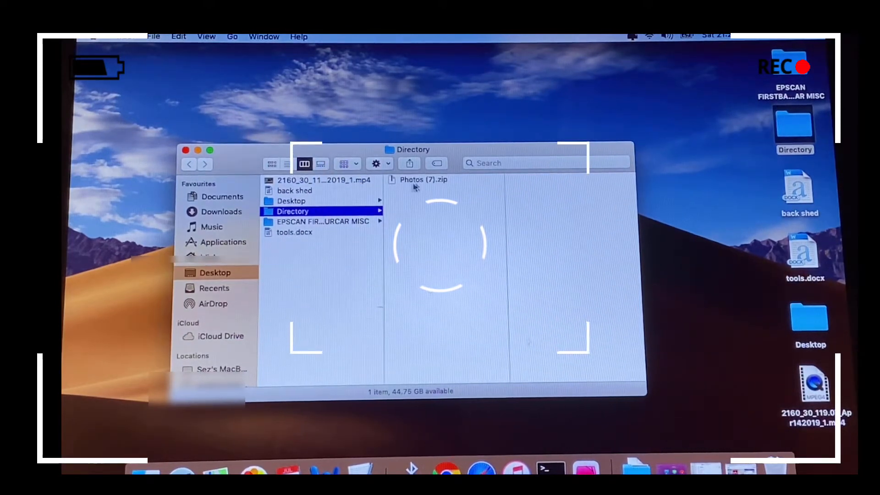
Select Photos (7).zip in the Directory folder to show its 5.46 GB ZIP preview.
{"action": "left_click", "coordinate": [420, 179]}
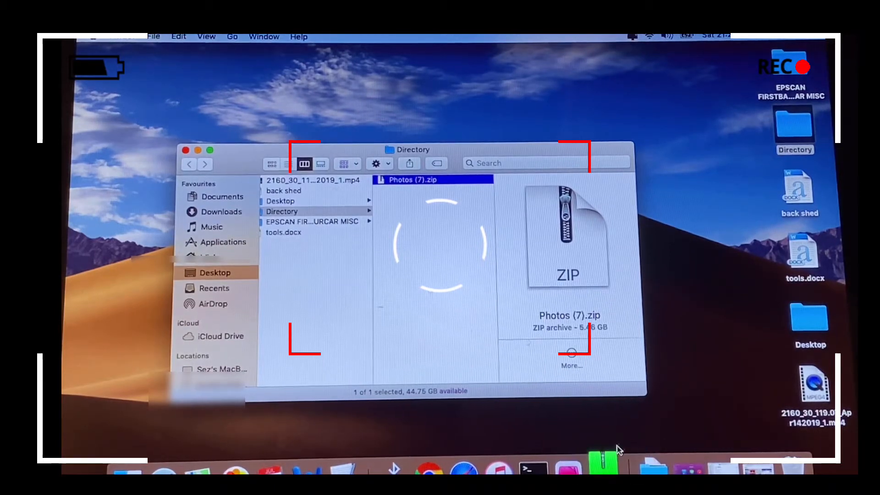
{"action": "mouse_move", "coordinate": [601, 445]}
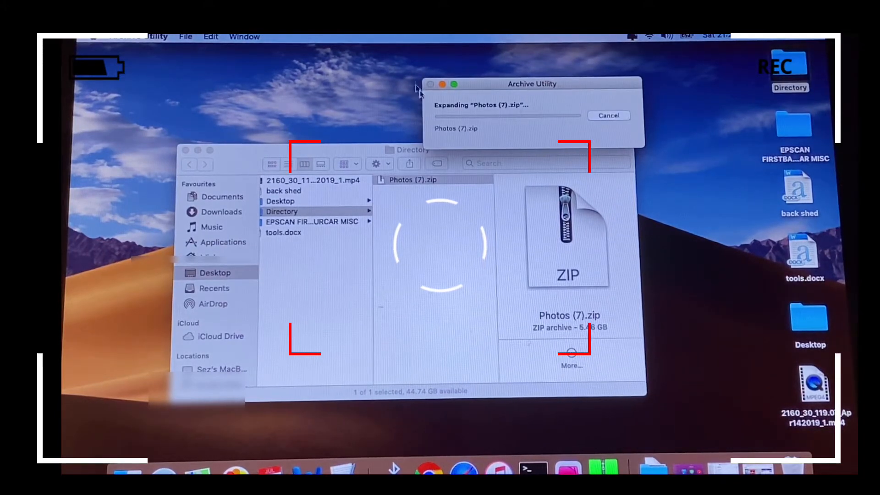
{"action": "mouse_move", "coordinate": [471, 53]}
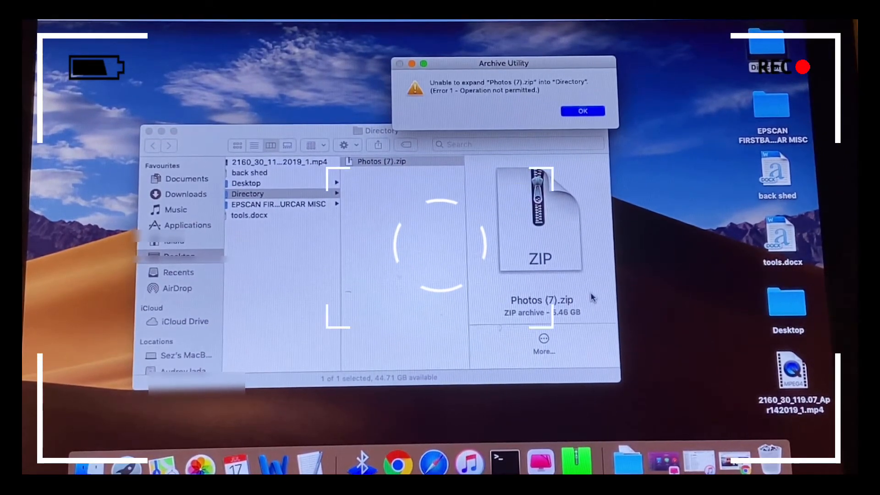
{"action": "mouse_move", "coordinate": [399, 118]}
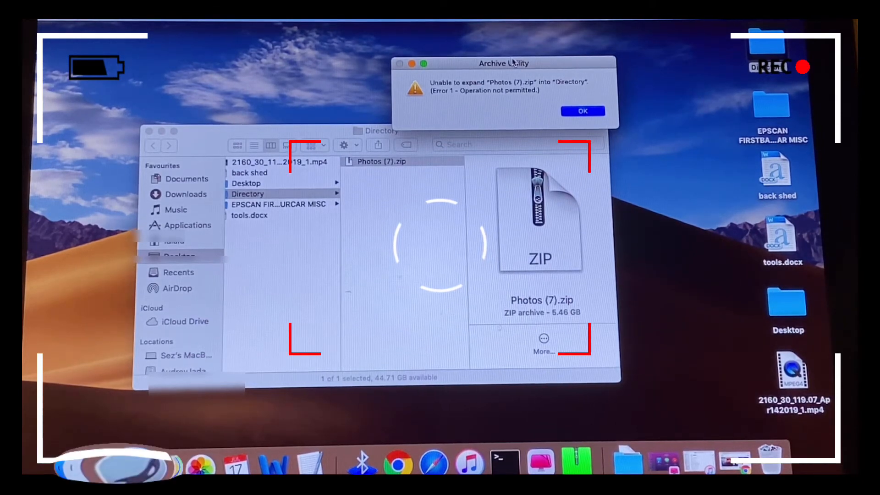
{"action": "mouse_move", "coordinate": [117, 459]}
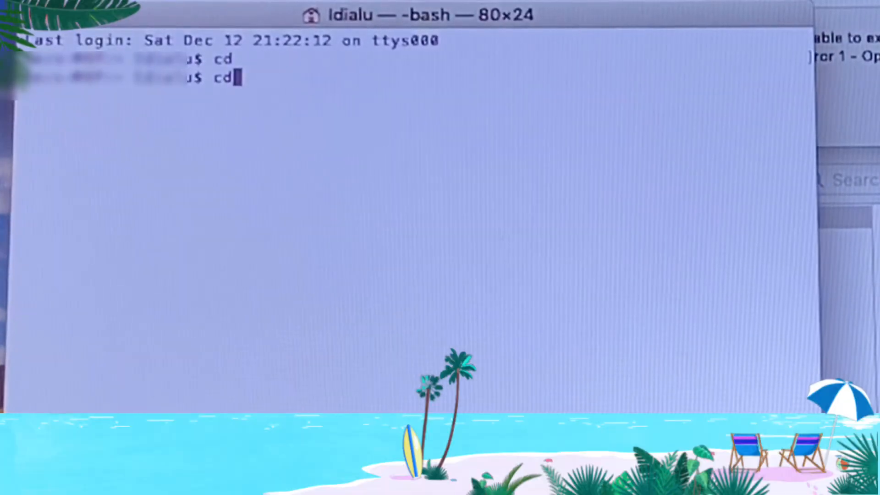
Change the shell's working folder to Desktop, then into Directory with cd.
{"action": "type", "text": "desktop"}
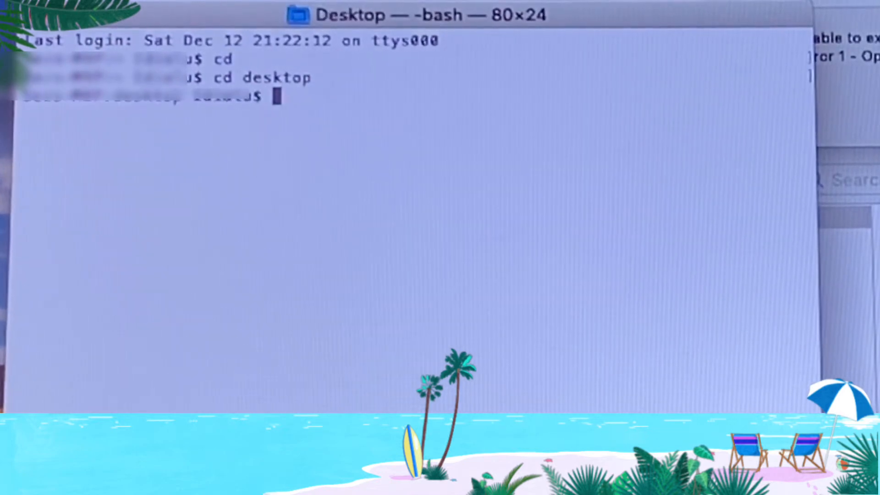
{"action": "type", "text": "cd"}
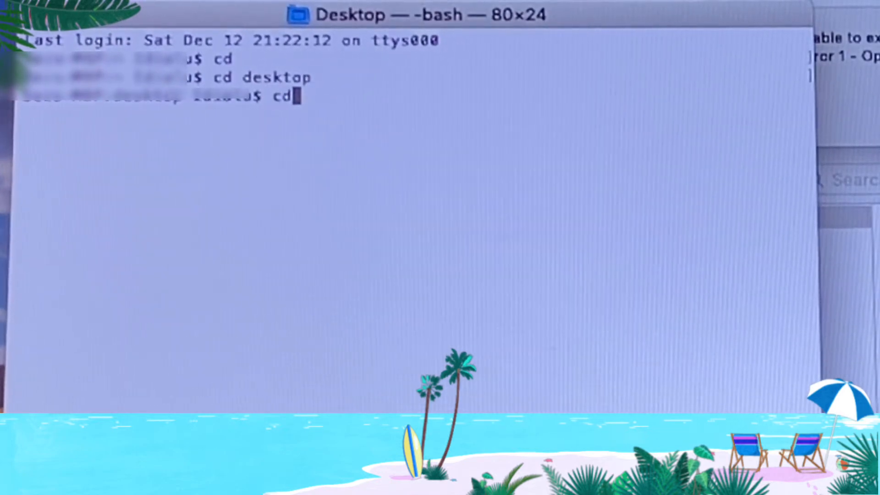
{"action": "type", "text": "\" \""}
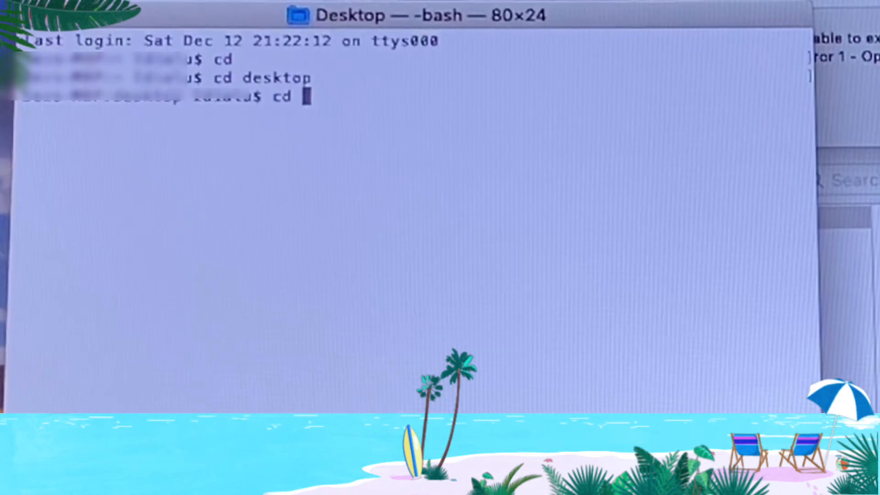
{"action": "type", "text": "dir"}
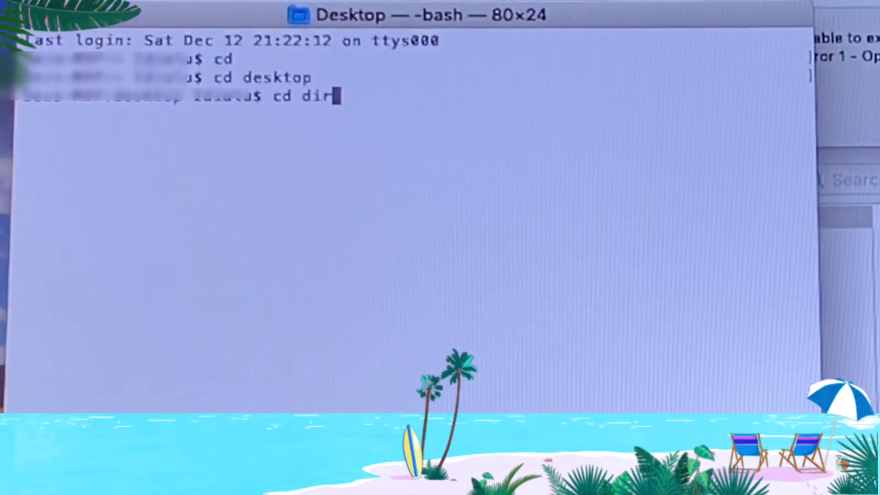
{"action": "type", "text": "ectory"}
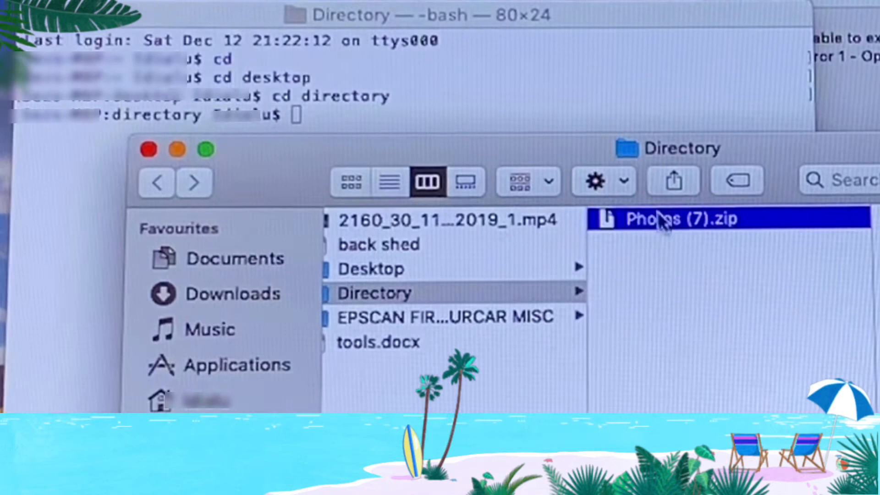
{"action": "mouse_move", "coordinate": [617, 233]}
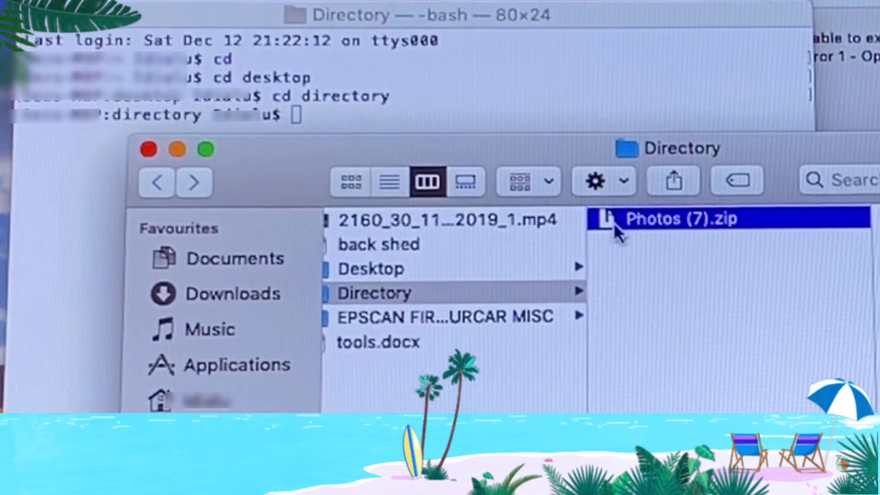
{"action": "mouse_move", "coordinate": [147, 149]}
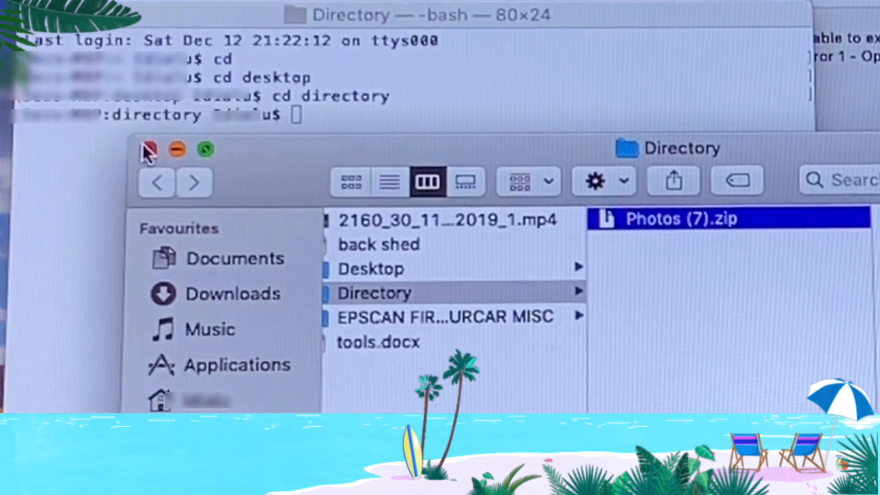
Close the Finder Directory window, leaving Terminal in front.
{"action": "left_click", "coordinate": [147, 148]}
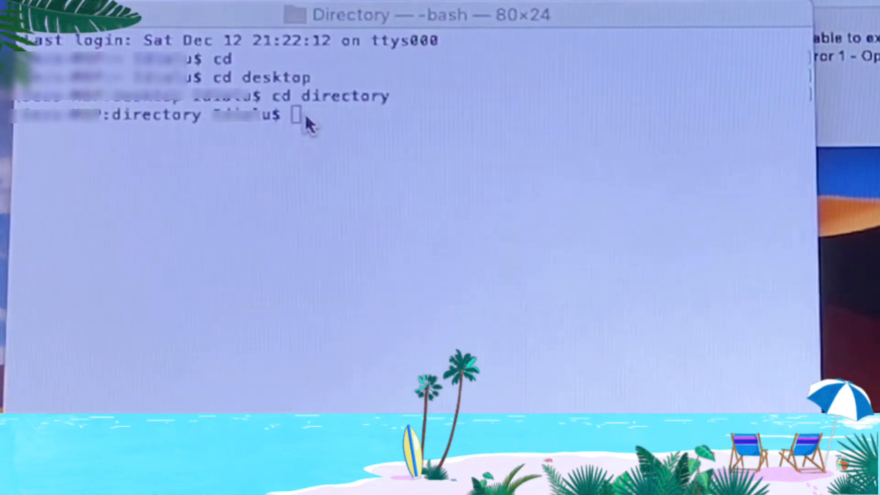
{"action": "mouse_move", "coordinate": [331, 137]}
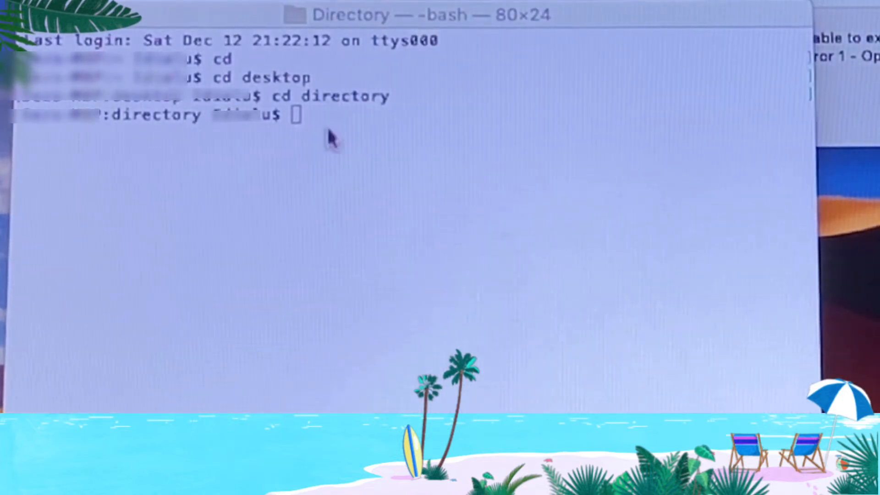
List the folder, attempt unzip Photos (7).zip (fails on '('), then list again showing Raven.zip.
{"action": "type", "text": "ls"}
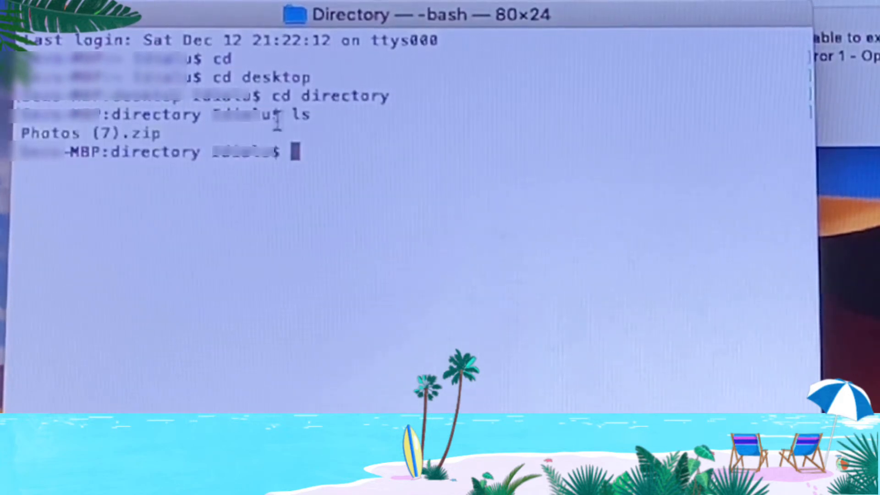
{"action": "mouse_move", "coordinate": [729, 56]}
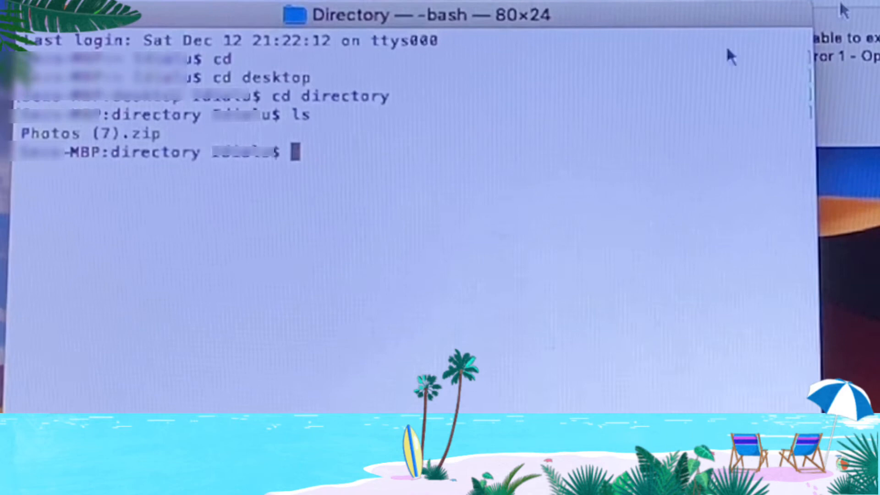
{"action": "double_click", "coordinate": [90, 133]}
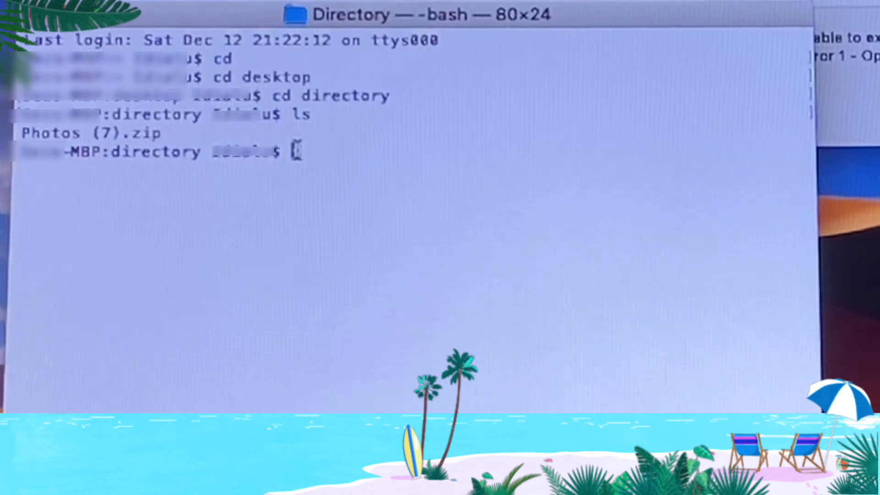
{"action": "type", "text": "un"}
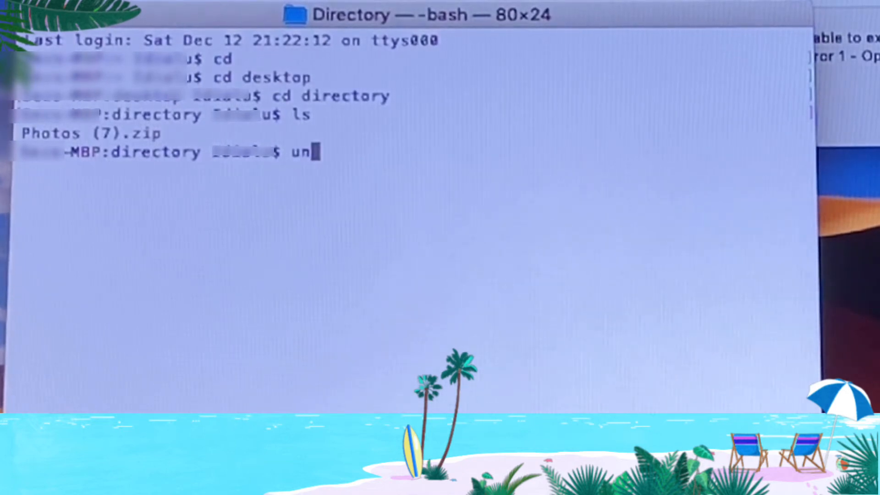
{"action": "type", "text": "zip"}
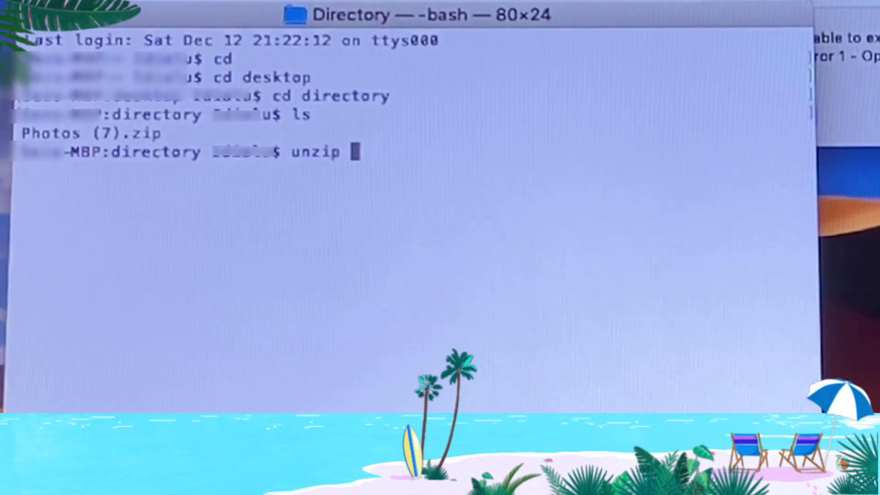
{"action": "type", "text": "Photos (7).zip"}
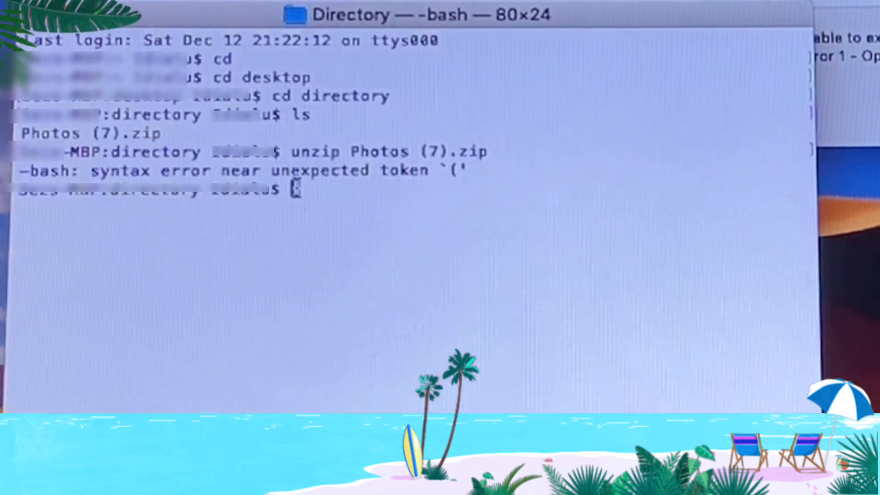
{"action": "type", "text": "ls"}
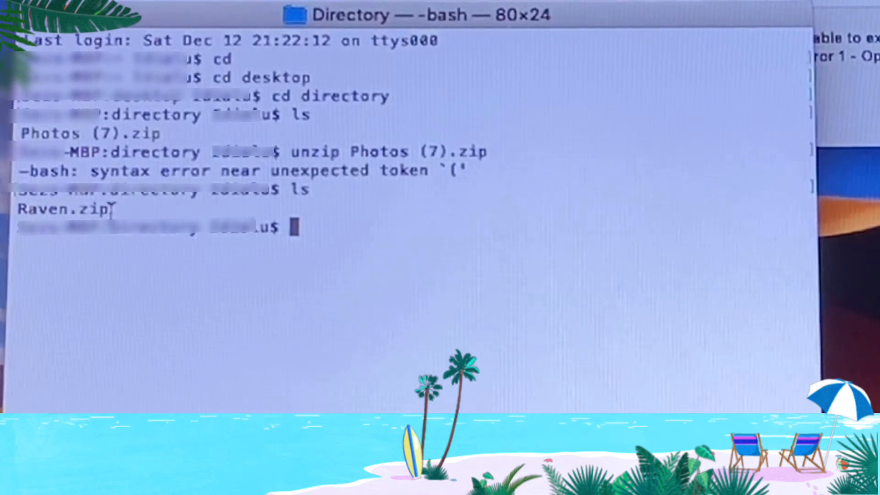
Run unzip Raven.zip to start inflating the archive's mp4 and jpg files.
{"action": "double_click", "coordinate": [63, 209]}
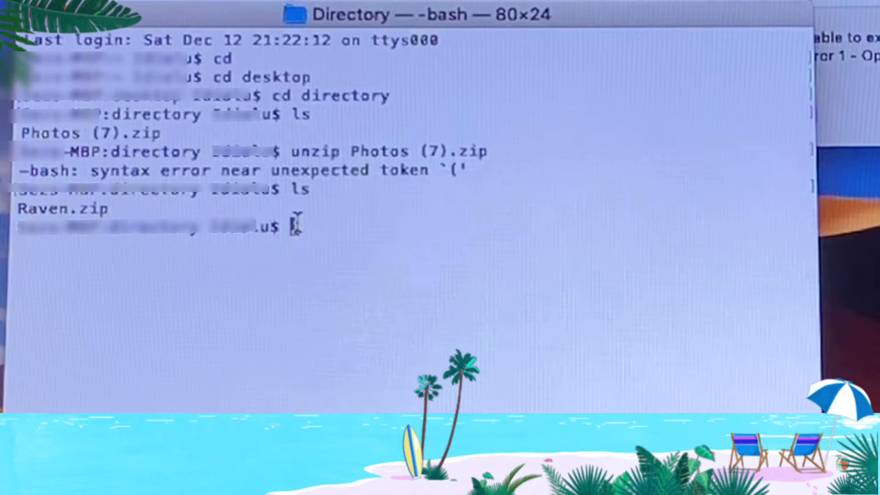
{"action": "type", "text": "unzip"}
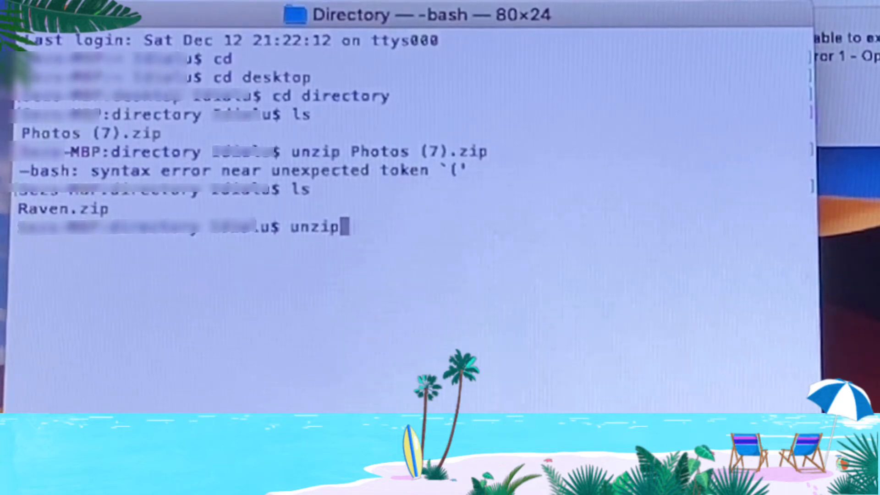
{"action": "type", "text": "Raven.zip"}
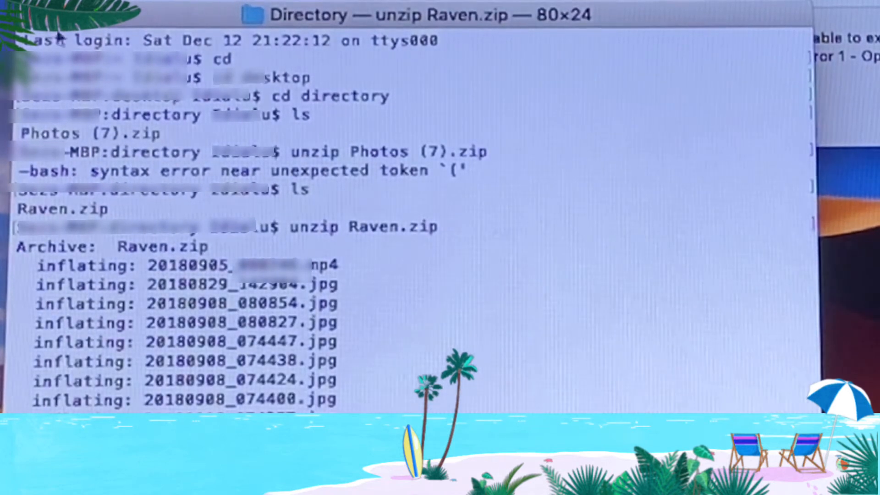
Scroll the Terminal output to watch the dated jpg and mp4 files being inflated.
{"action": "scroll", "scroll_direction": "down", "scroll_amount": 3}
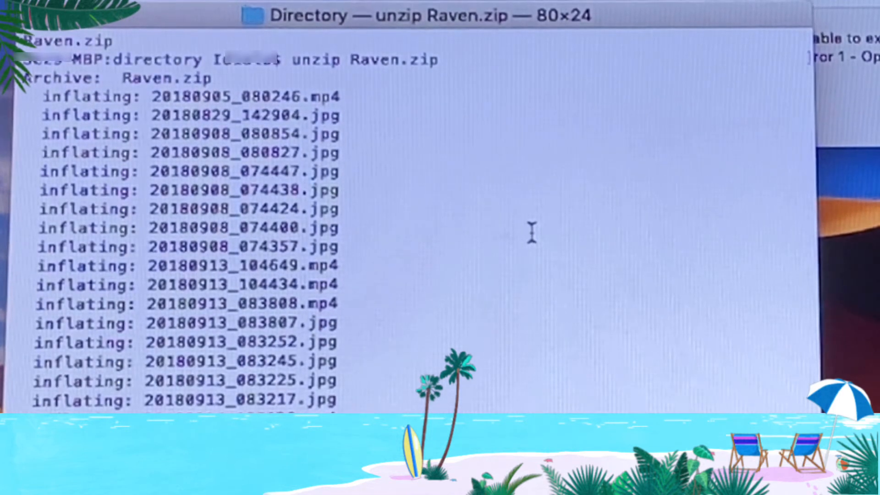
{"action": "scroll", "scroll_direction": "down", "scroll_amount": 3}
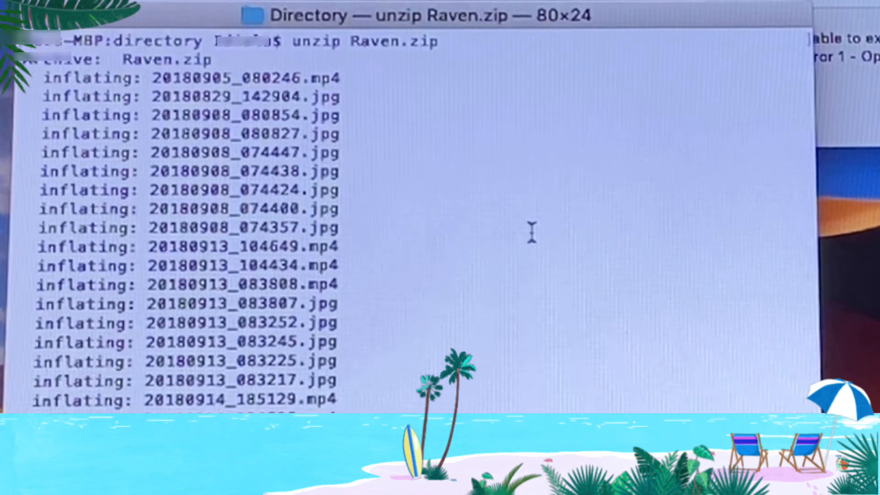
{"action": "scroll", "scroll_direction": "down", "scroll_amount": 3}
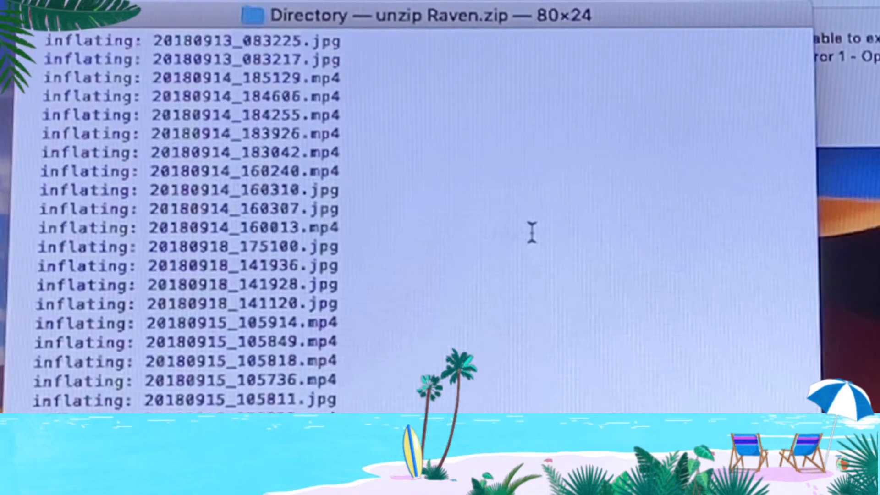
{"action": "scroll", "scroll_direction": "down", "scroll_amount": 3}
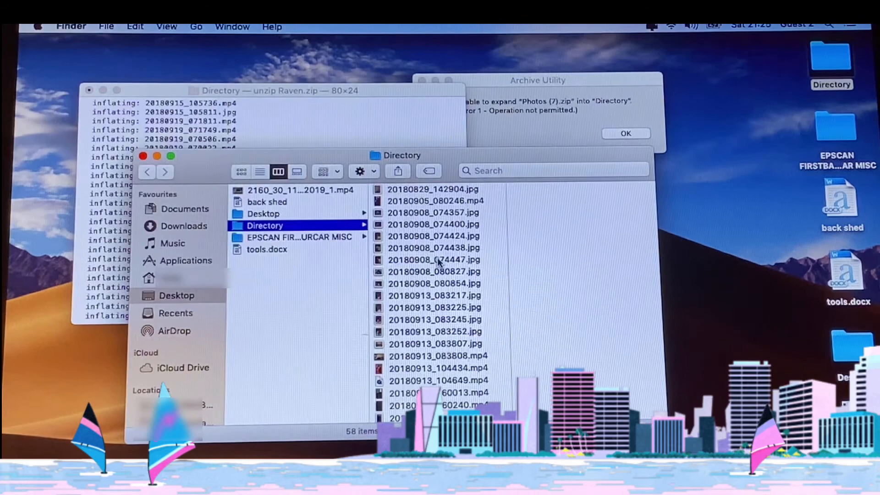
Scroll through the 58 extracted files in Directory and select the first one.
{"action": "scroll", "scroll_direction": "down", "scroll_amount": 3}
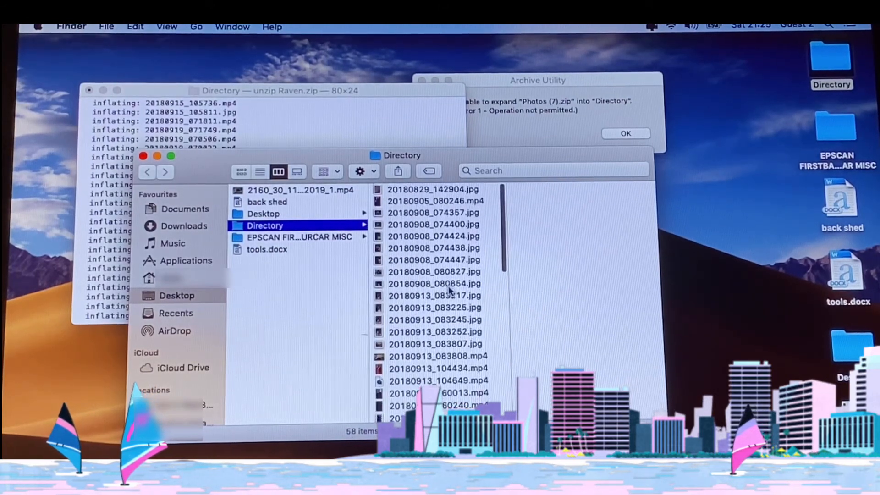
{"action": "scroll", "scroll_direction": "down", "scroll_amount": 3}
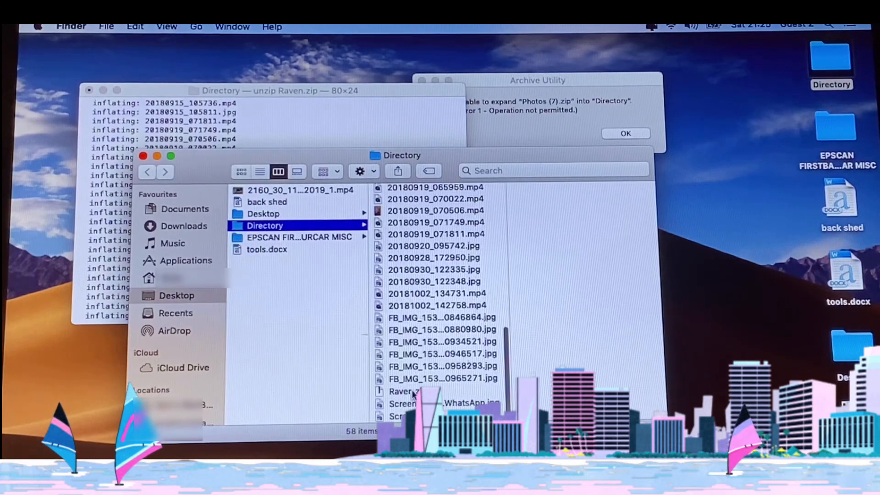
{"action": "left_click", "coordinate": [410, 391]}
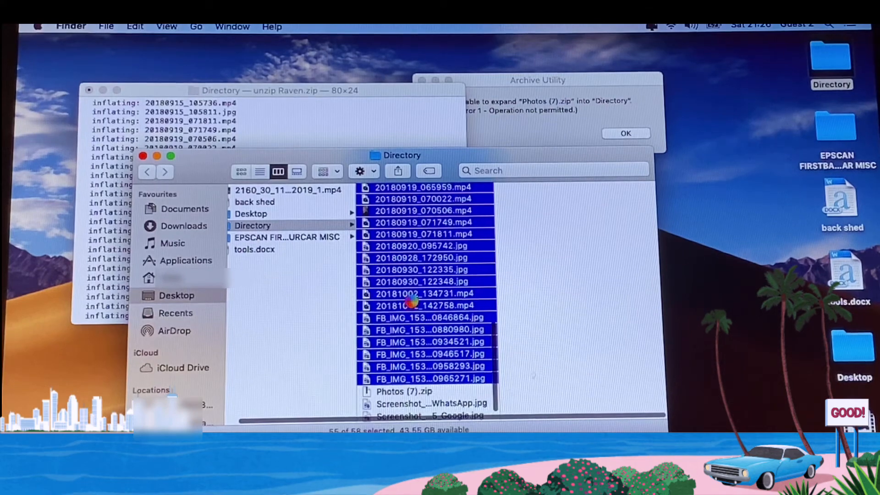
Move the extracted photos and videos to the Trash, then delete the two screenshots.
{"action": "right_click", "coordinate": [413, 303]}
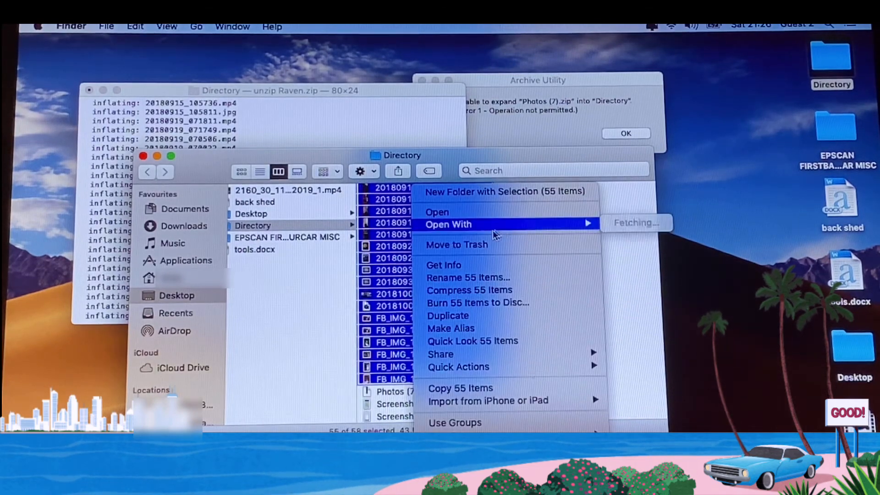
{"action": "mouse_move", "coordinate": [476, 244]}
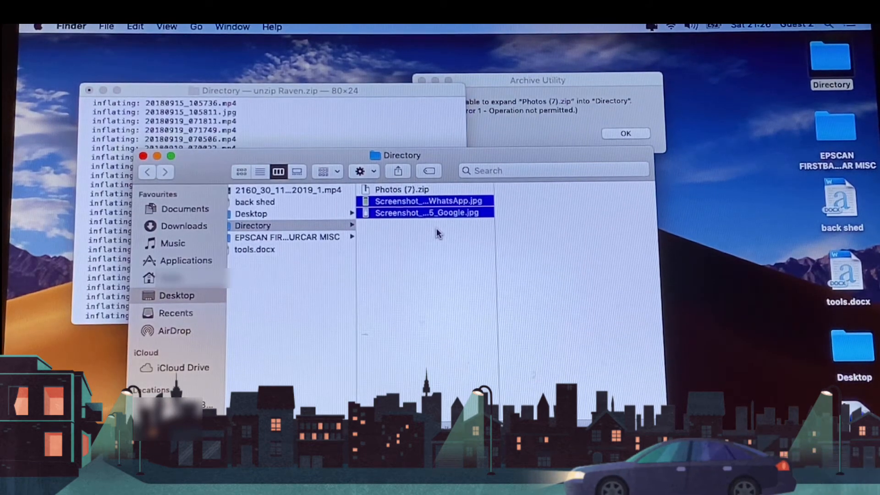
{"action": "key", "text": "delete"}
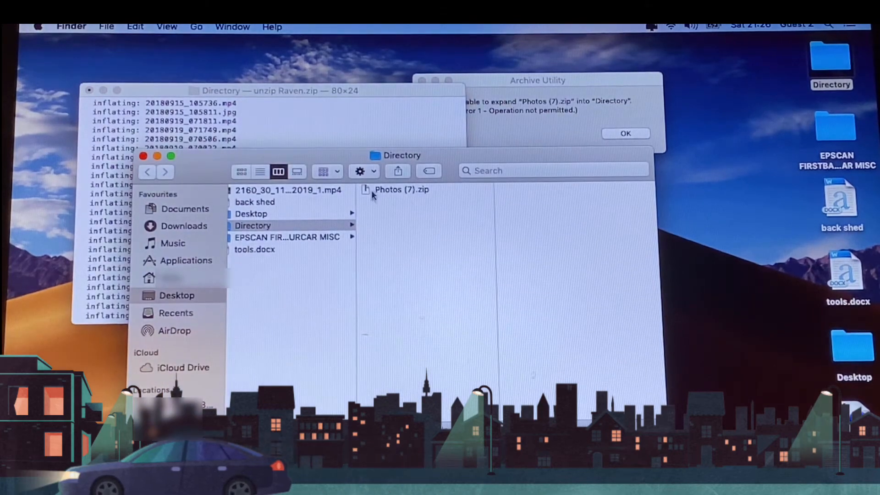
{"action": "mouse_move", "coordinate": [383, 225]}
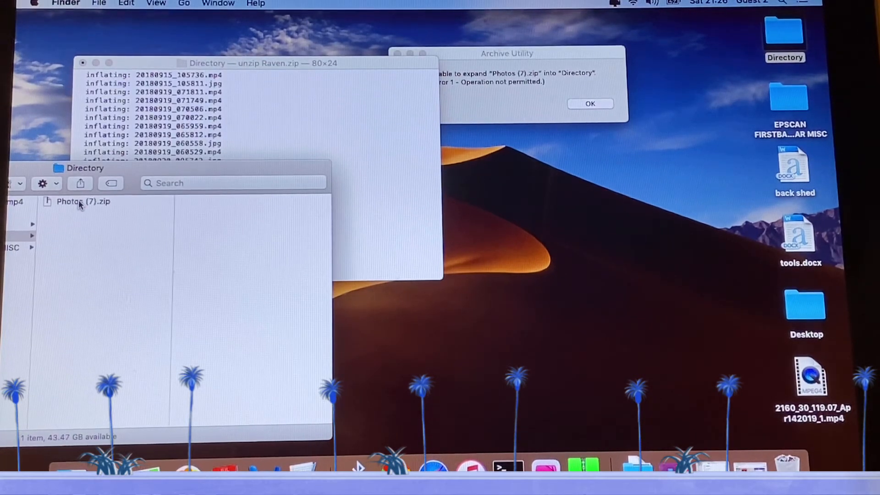
Preview Photos (7).zip, dismiss the Archive Utility error alert, and bring Archive Utility forward.
{"action": "left_click", "coordinate": [83, 200]}
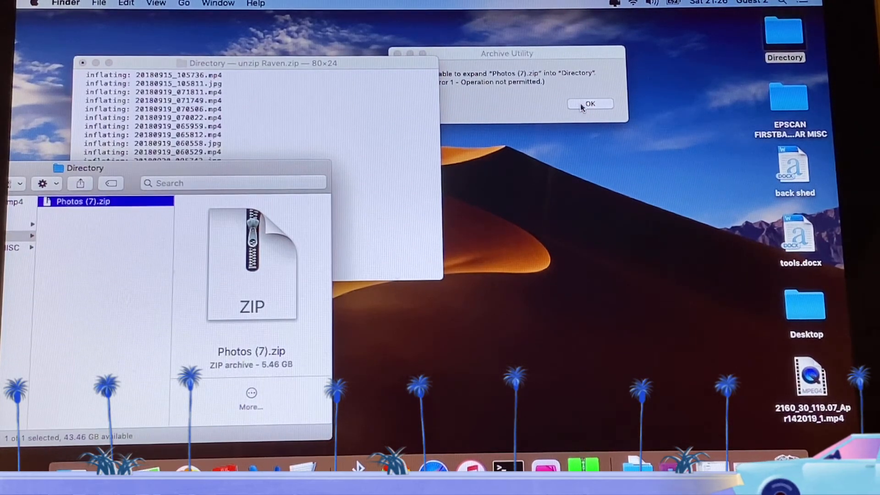
{"action": "left_click", "coordinate": [589, 103]}
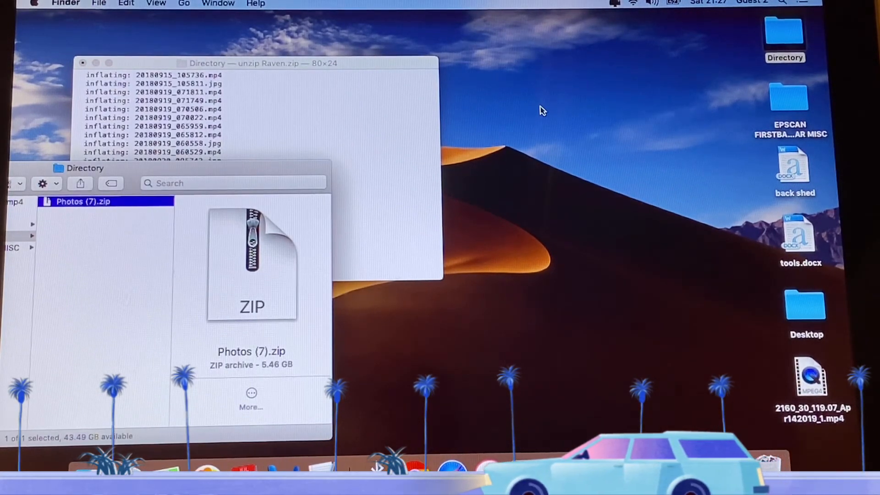
{"action": "mouse_move", "coordinate": [126, 215]}
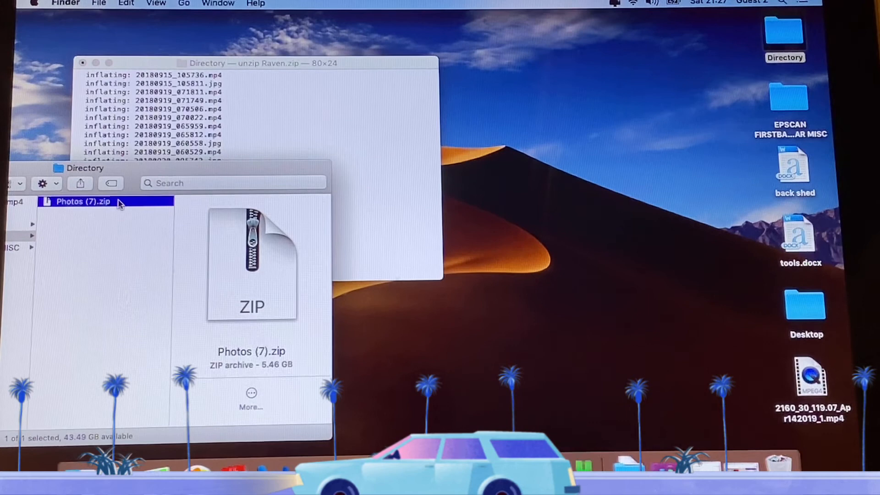
{"action": "mouse_move", "coordinate": [583, 460]}
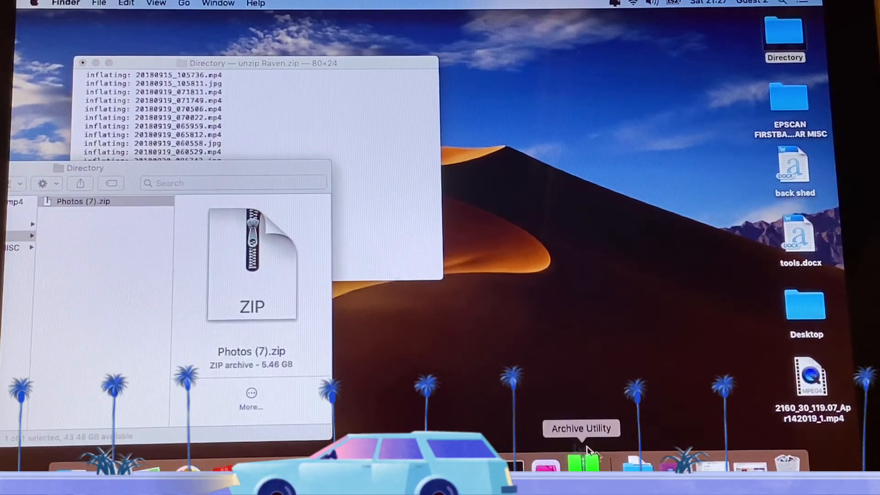
{"action": "mouse_move", "coordinate": [606, 285]}
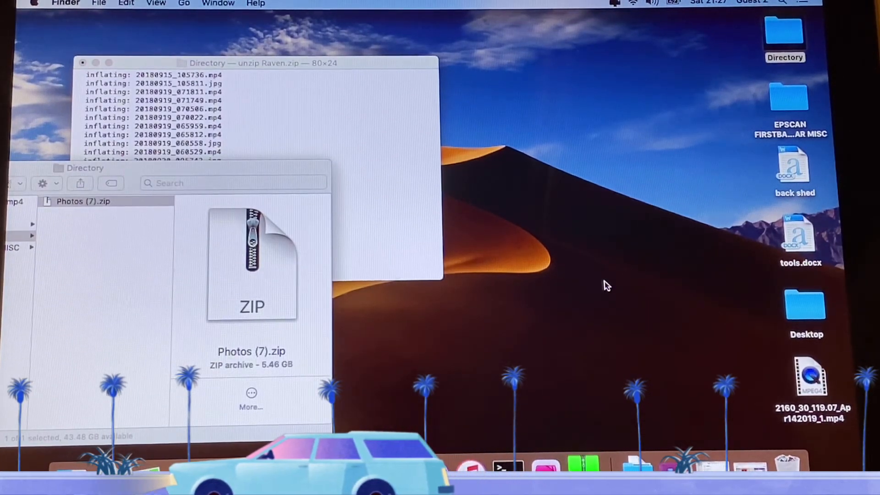
{"action": "mouse_move", "coordinate": [621, 242]}
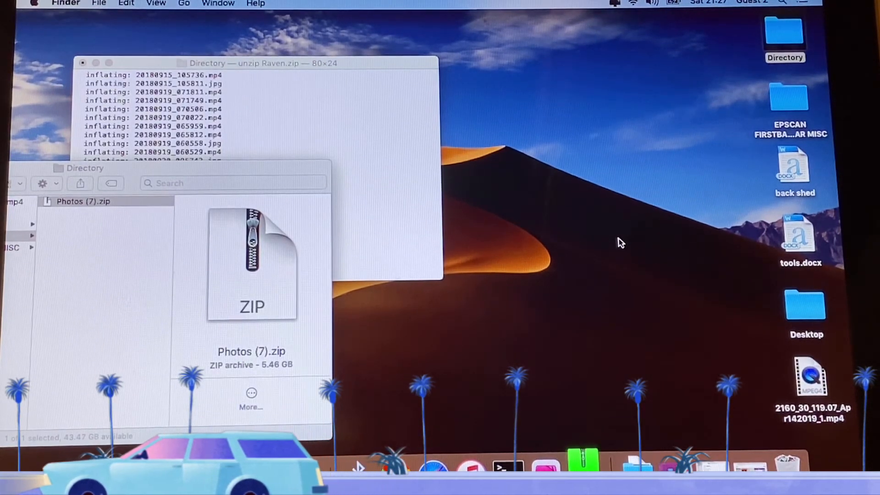
{"action": "mouse_move", "coordinate": [581, 457]}
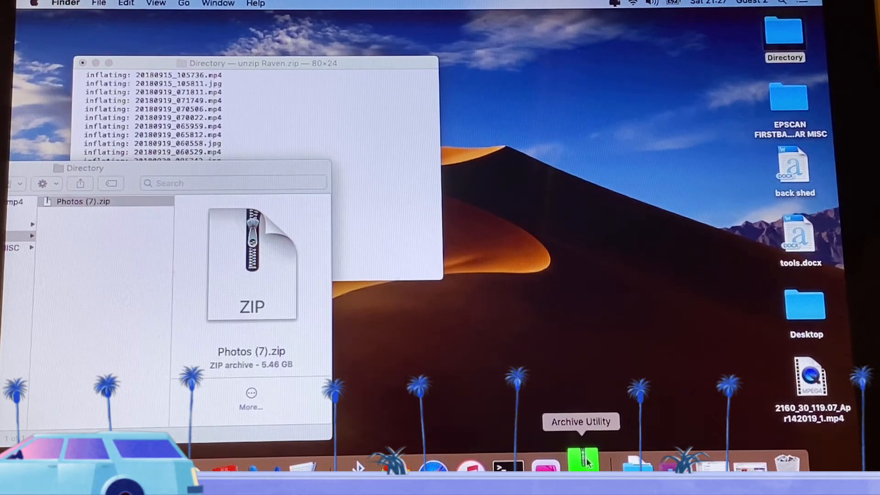
{"action": "left_click", "coordinate": [582, 460]}
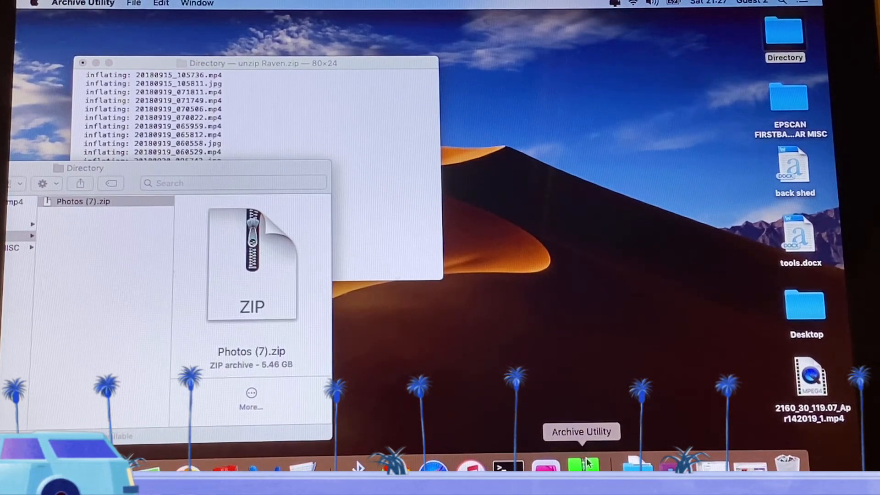